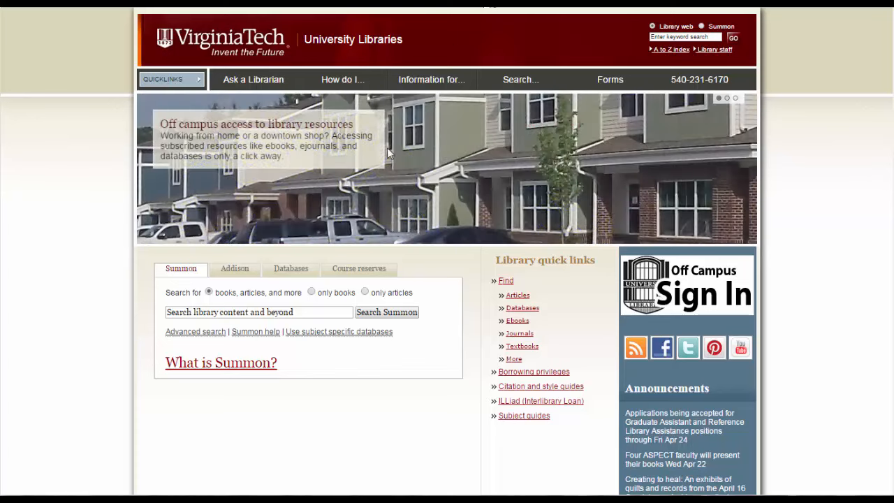
Step: Paste call number QP34.5 .W43 1981 into Summon and search, returning 'Practical human biology.'
right_click(258, 311)
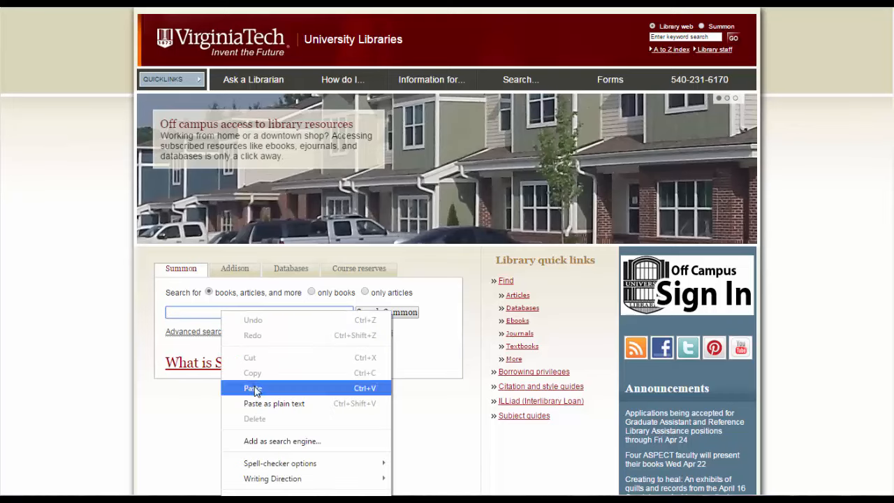
left_click(251, 388)
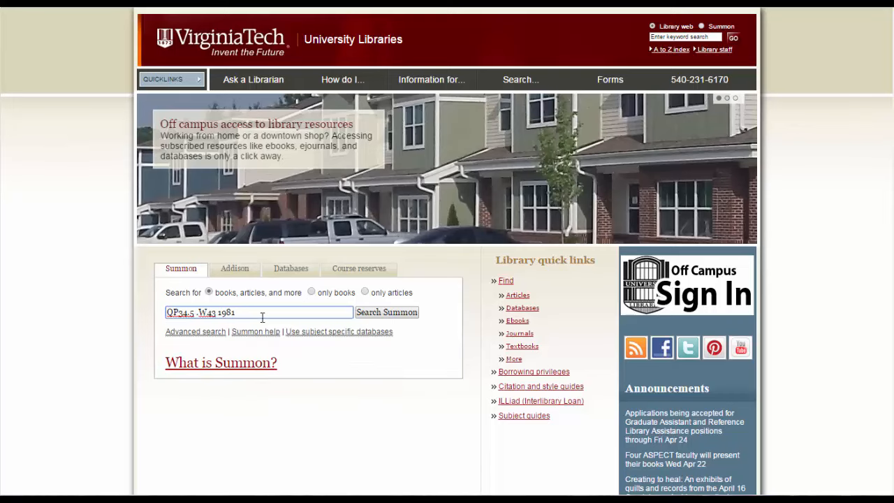
left_click(385, 313)
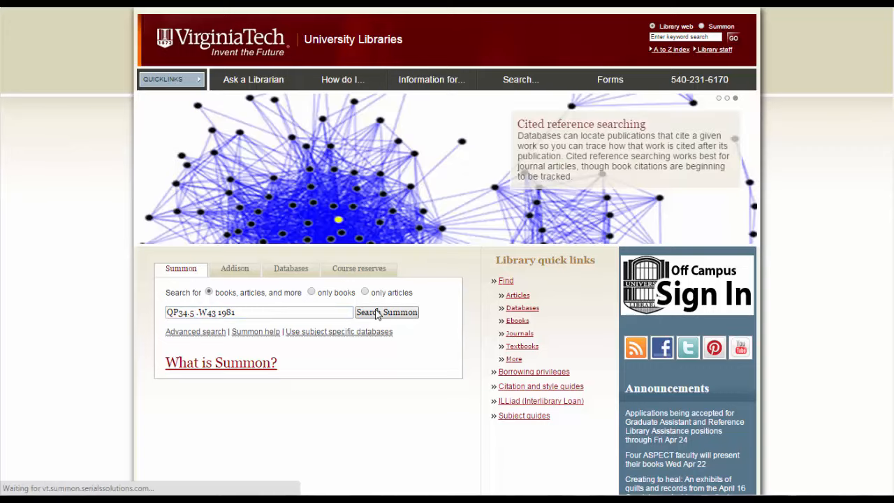
left_click(369, 313)
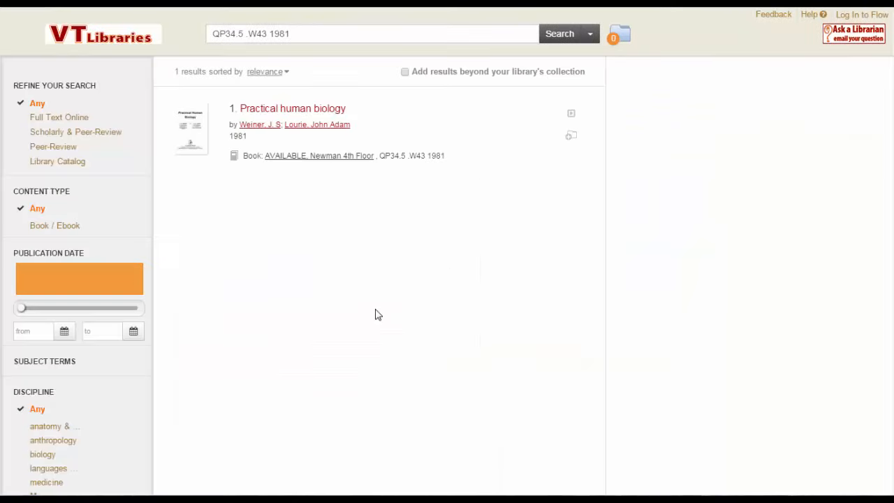